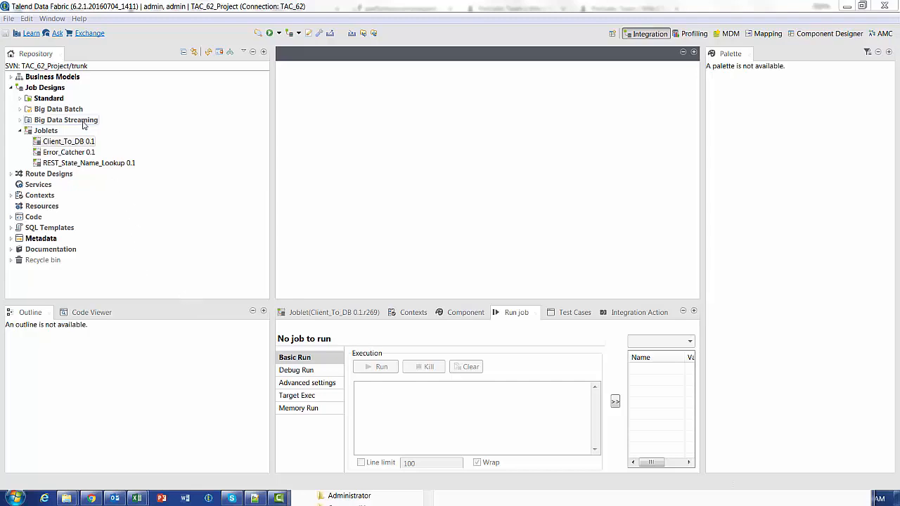
pyautogui.moveTo(68, 135)
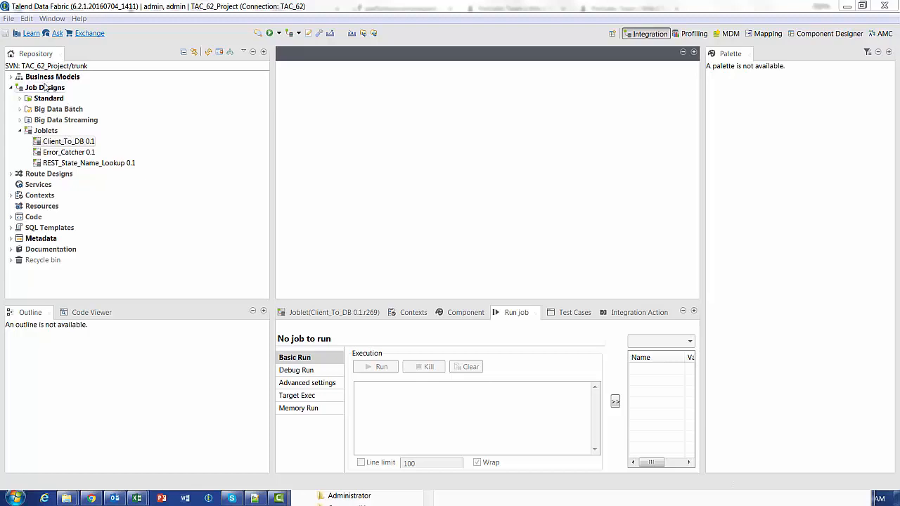
# Navigate the Repository to Joblets and open the Client_To_DB joblet for editing
pyautogui.click(69, 140)
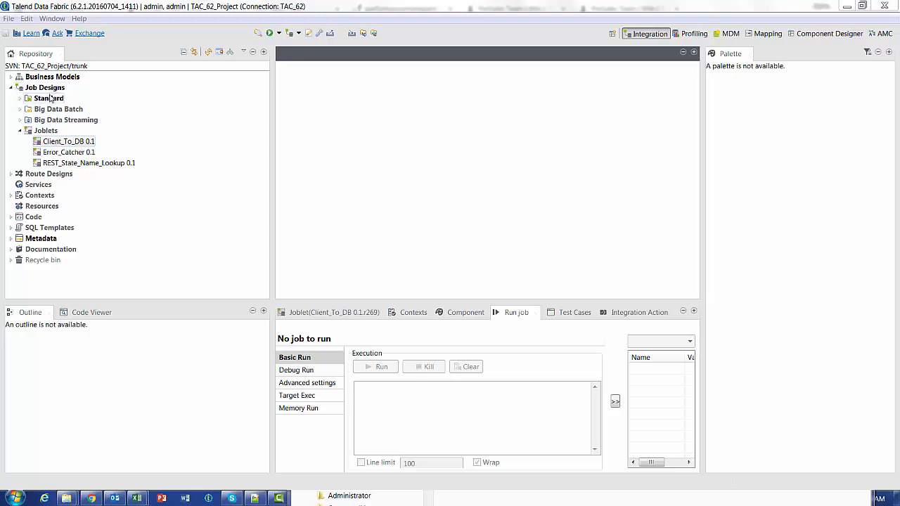
pyautogui.click(48, 99)
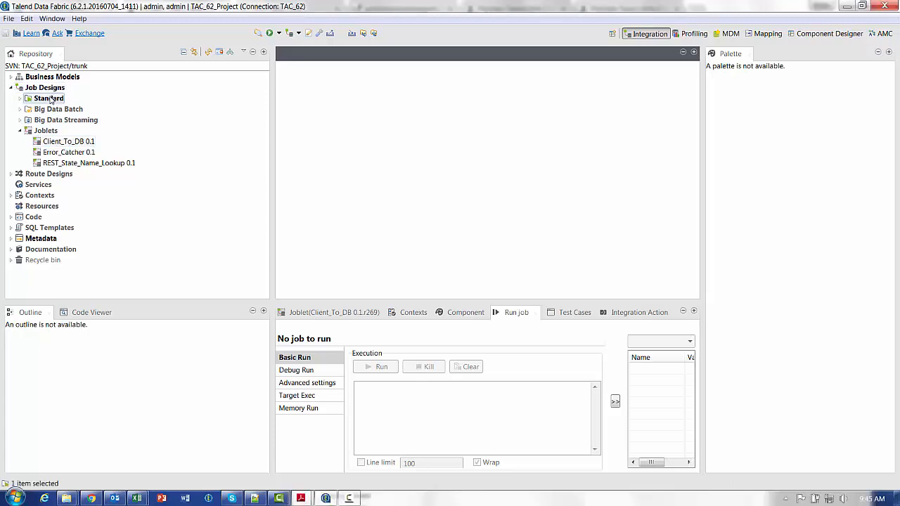
pyautogui.click(45, 130)
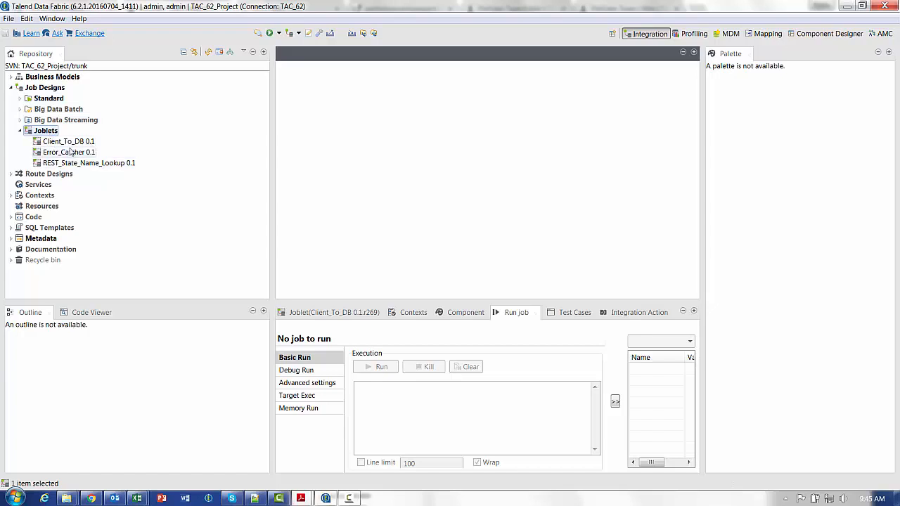
pyautogui.click(69, 140)
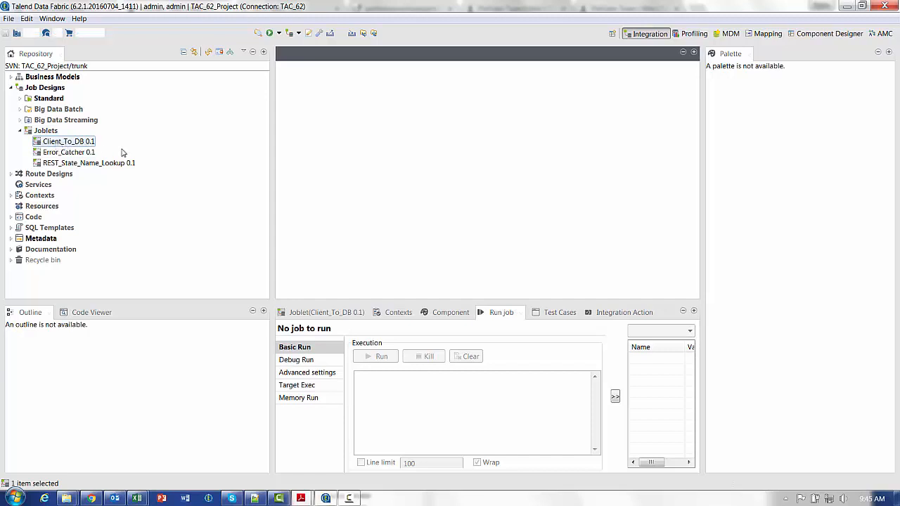
pyautogui.doubleClick(68, 140)
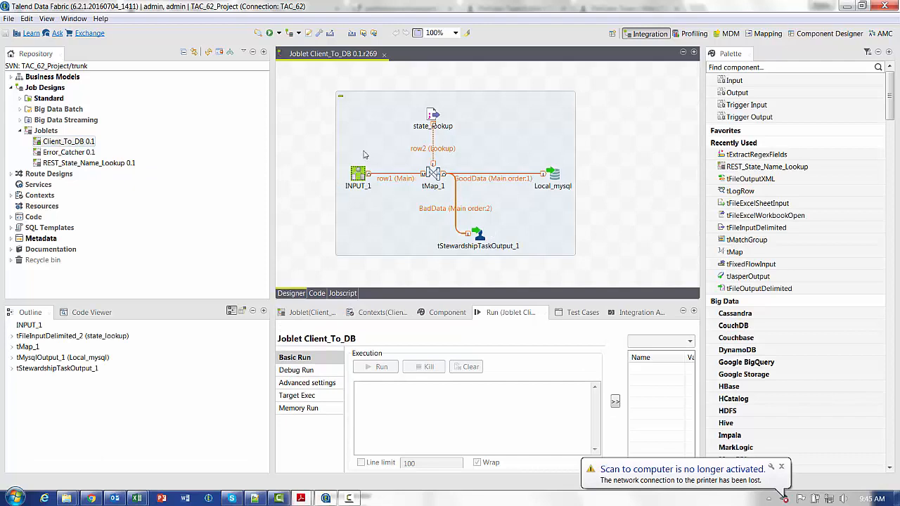
pyautogui.moveTo(384, 183)
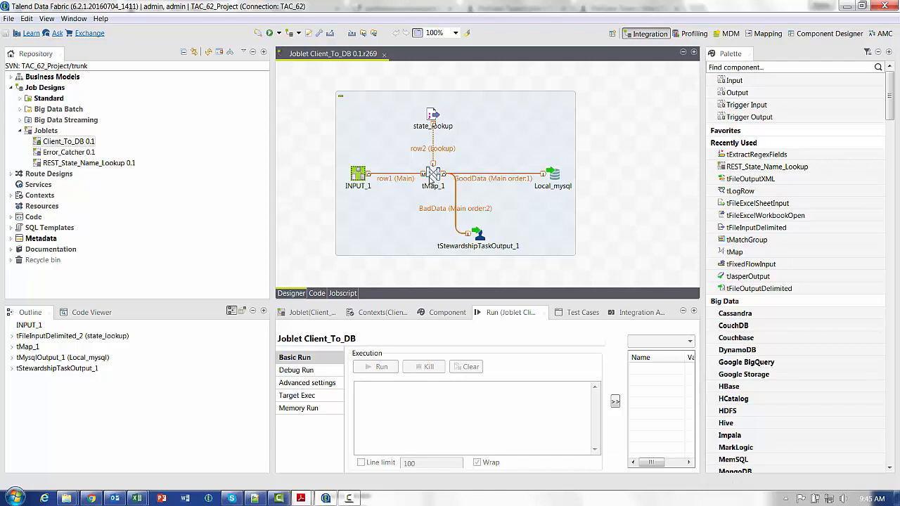
pyautogui.moveTo(481, 242)
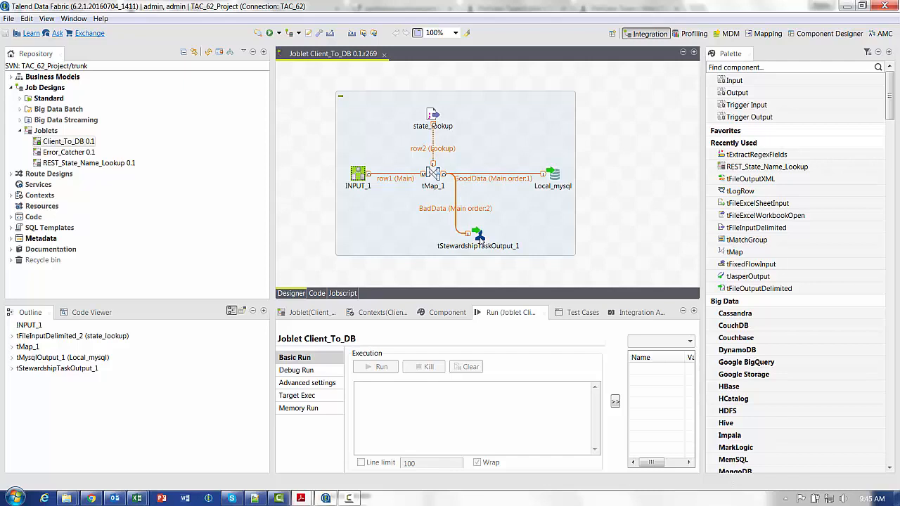
pyautogui.moveTo(549, 183)
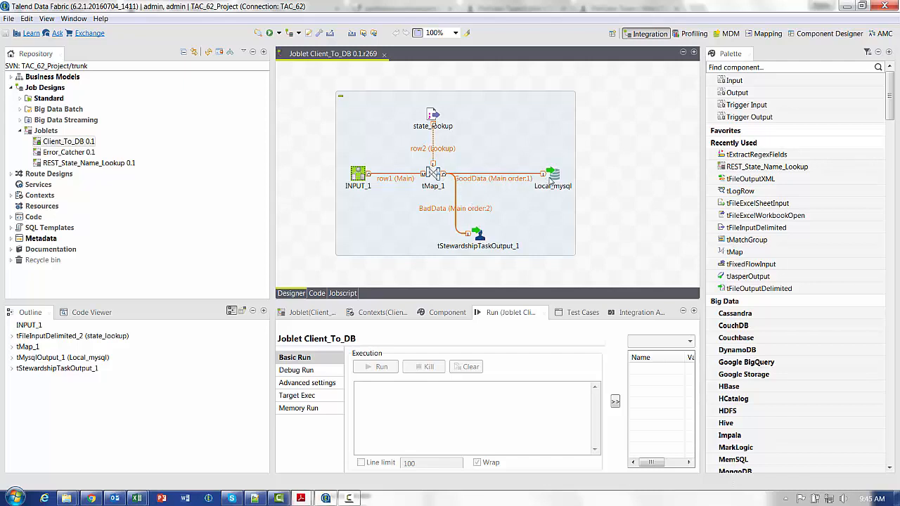
pyautogui.moveTo(242, 275)
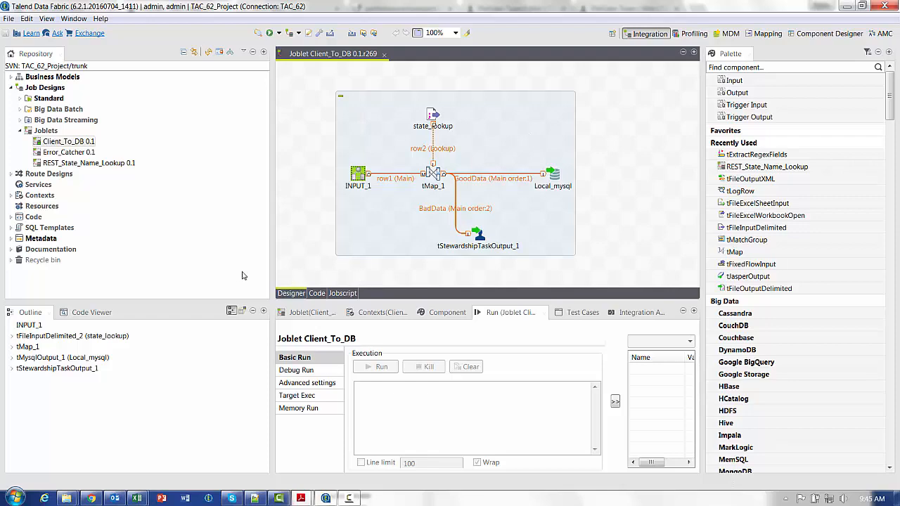
pyautogui.moveTo(354, 160)
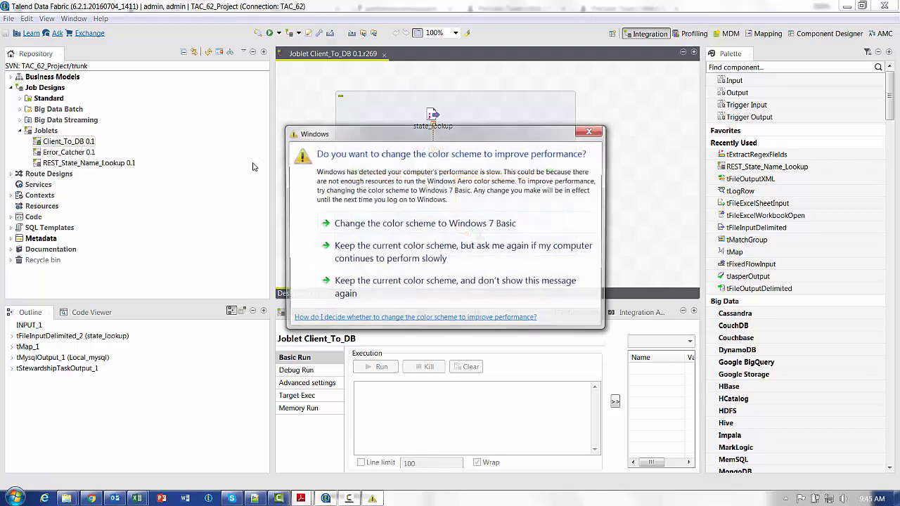
# Keep the current colour scheme at the prompt and reselect Client_To_DB
pyautogui.click(589, 132)
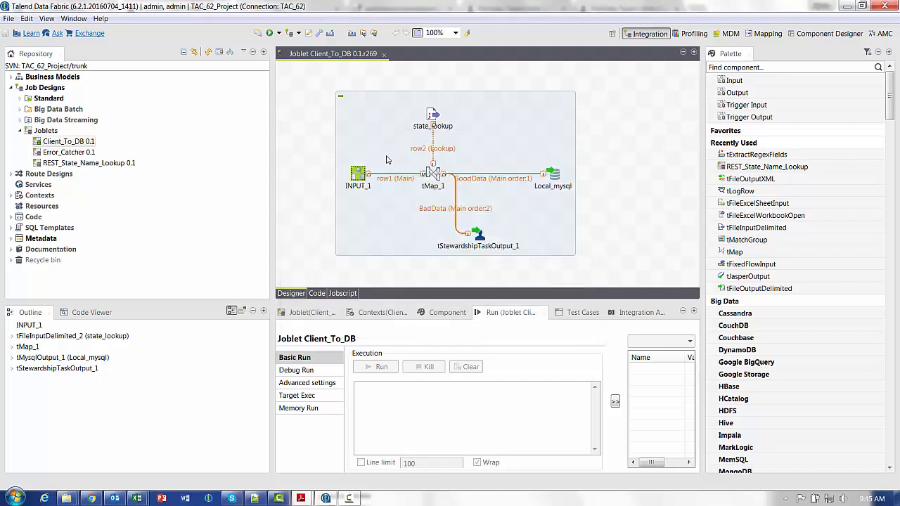
pyautogui.click(67, 140)
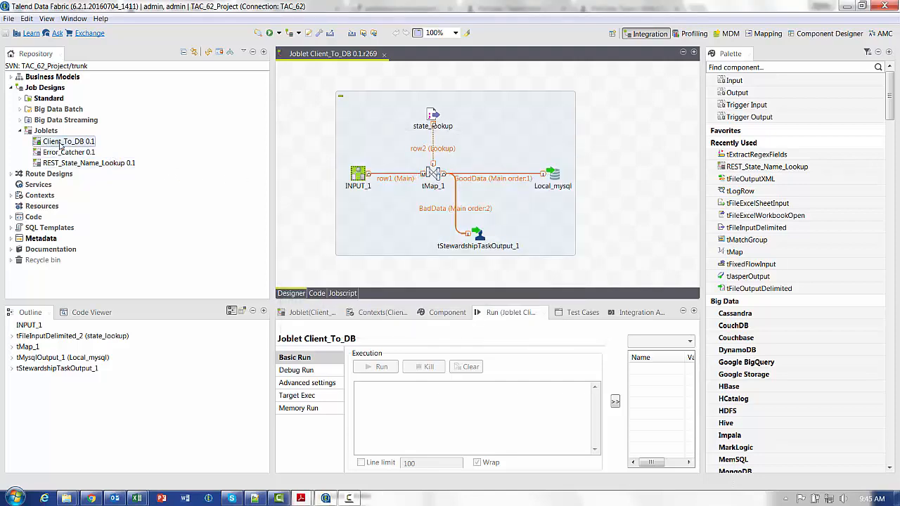
# Run Impact Analysis on Client_To_DB and start opening Talend_Data_Stewardship_Consumer from the results
pyautogui.rightClick(68, 141)
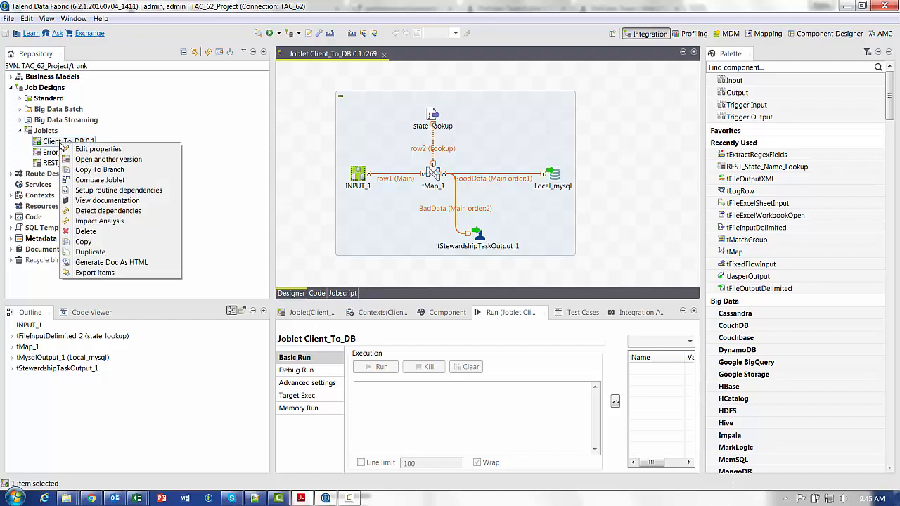
pyautogui.moveTo(99, 220)
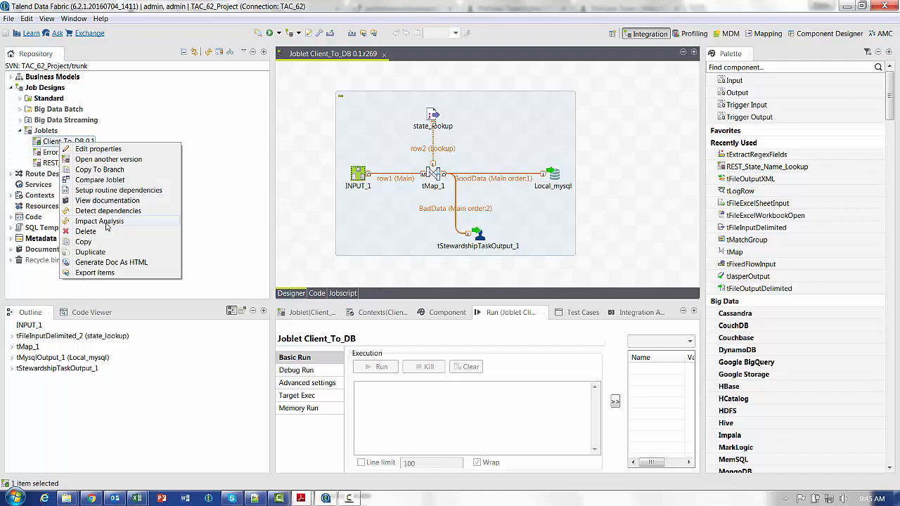
pyautogui.click(98, 221)
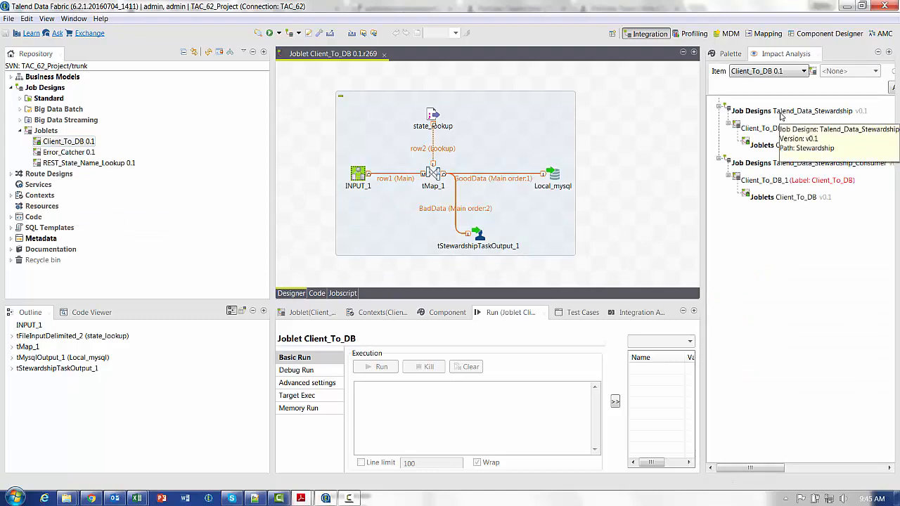
pyautogui.moveTo(776, 212)
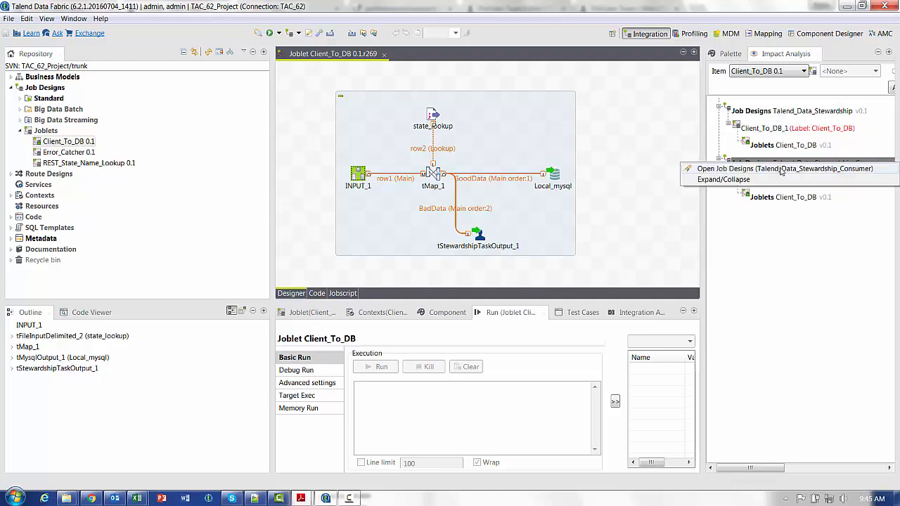
pyautogui.click(785, 169)
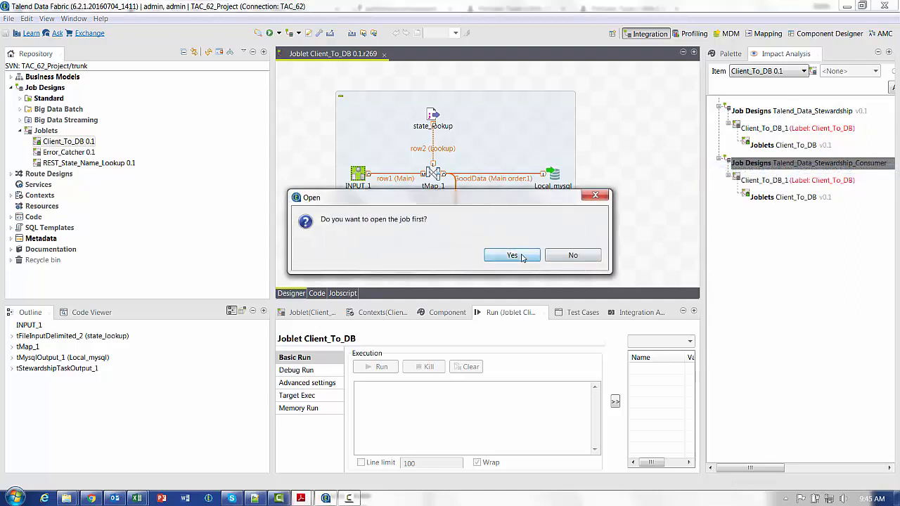
# Confirm opening the Talend_Data_Stewardship_Consumer job
pyautogui.click(512, 256)
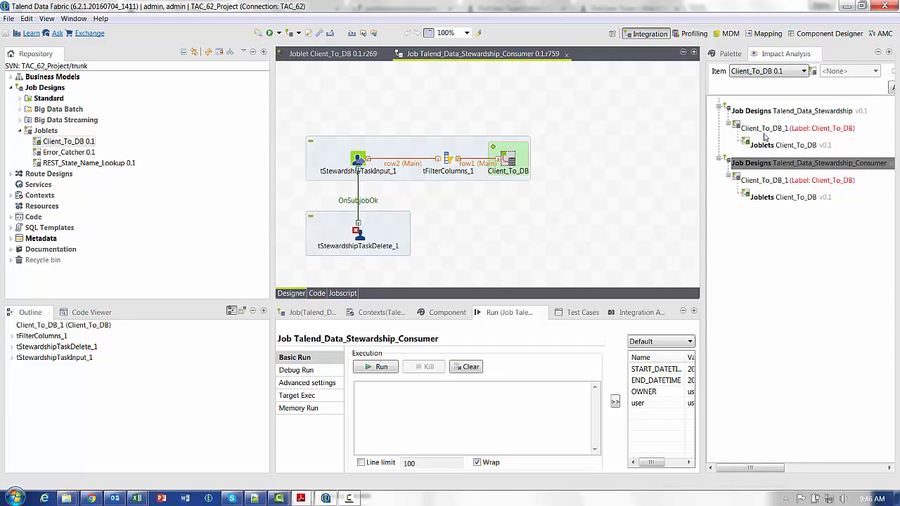
pyautogui.moveTo(793, 110)
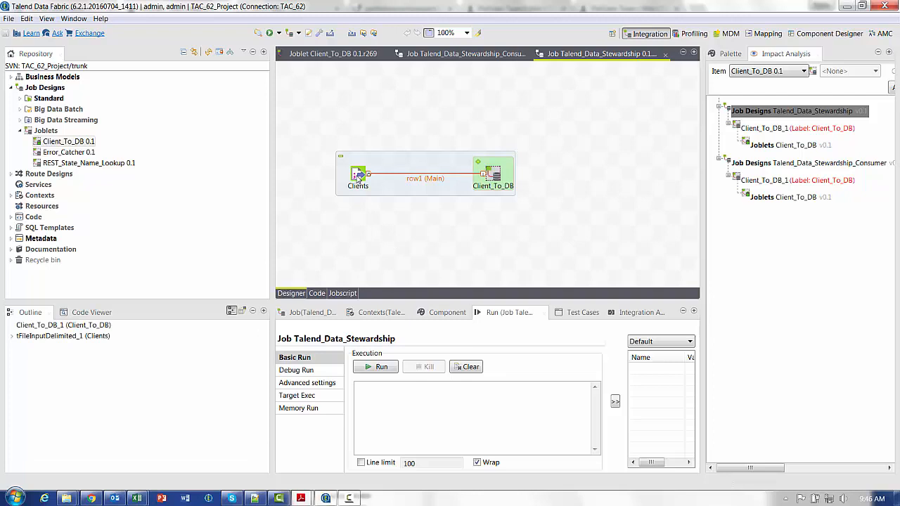
pyautogui.moveTo(382, 180)
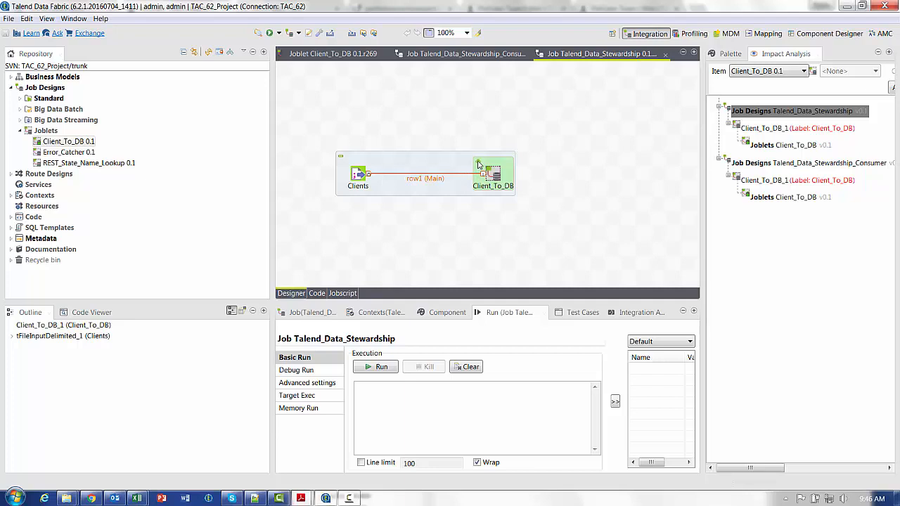
pyautogui.moveTo(500, 185)
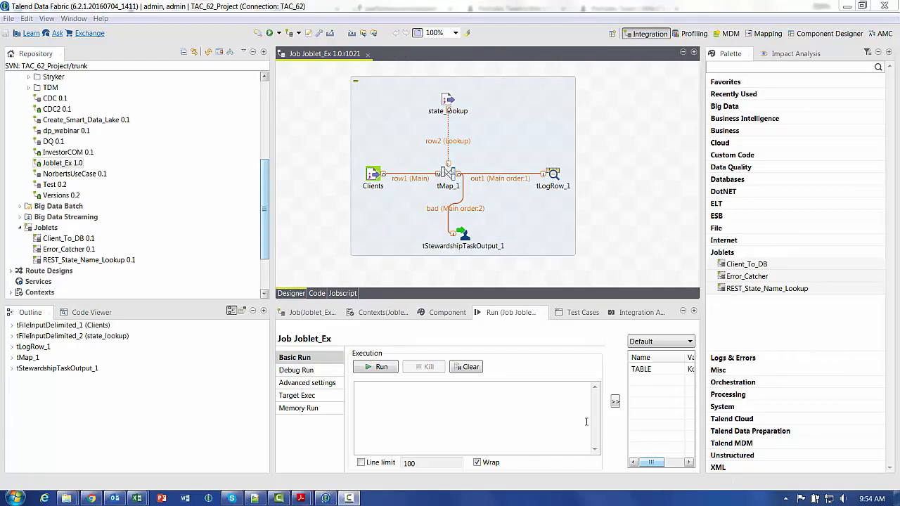
pyautogui.moveTo(536, 417)
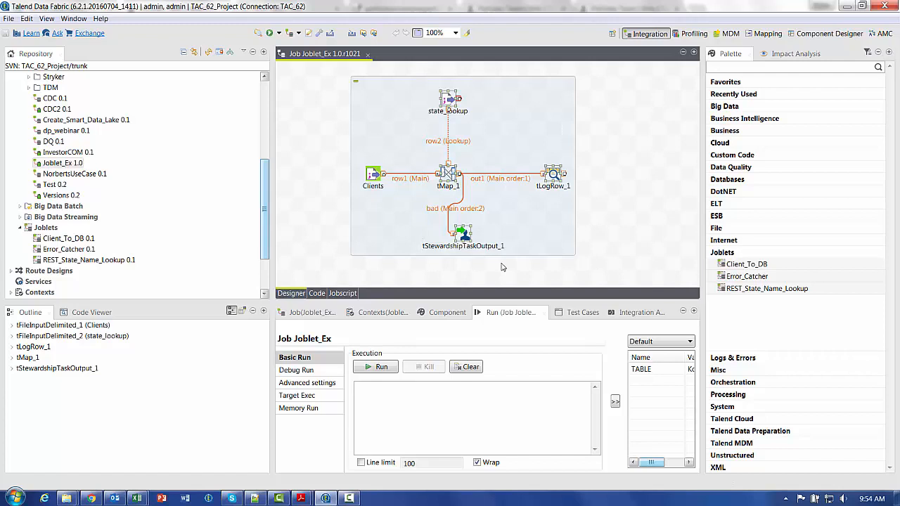
pyautogui.moveTo(492, 268)
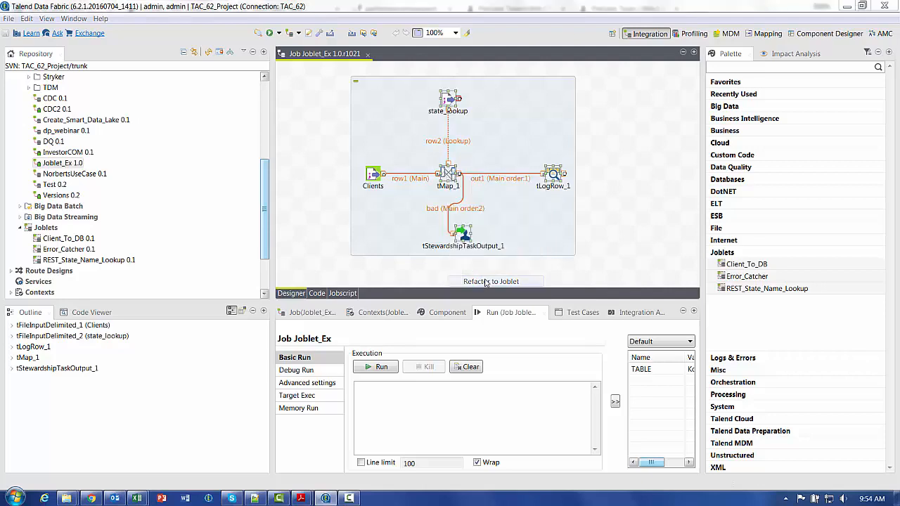
# Refactor the selected components into a new joblet named Joblet_ex
pyautogui.click(489, 281)
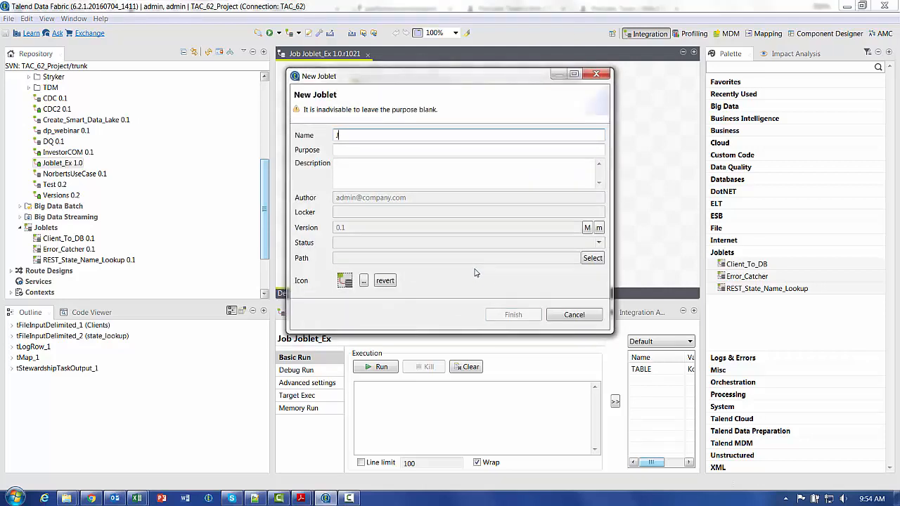
pyautogui.write('Joblet_ex')
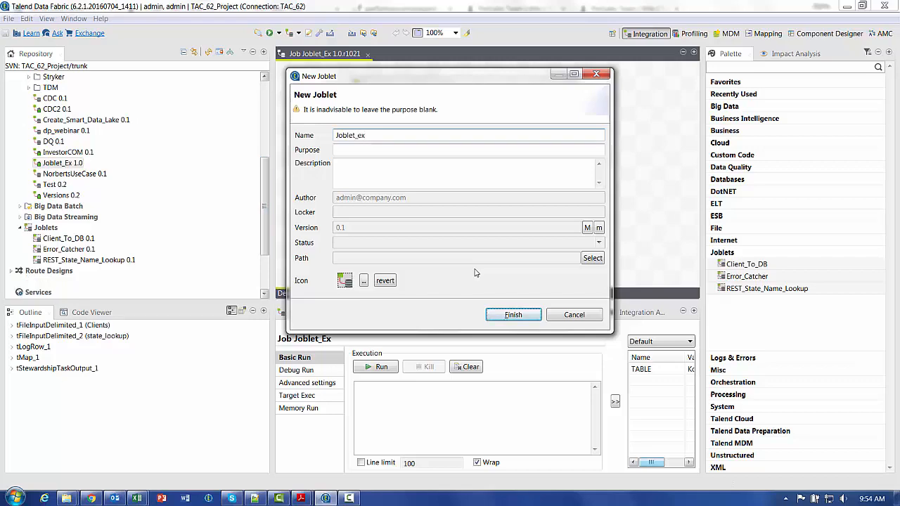
pyautogui.click(513, 315)
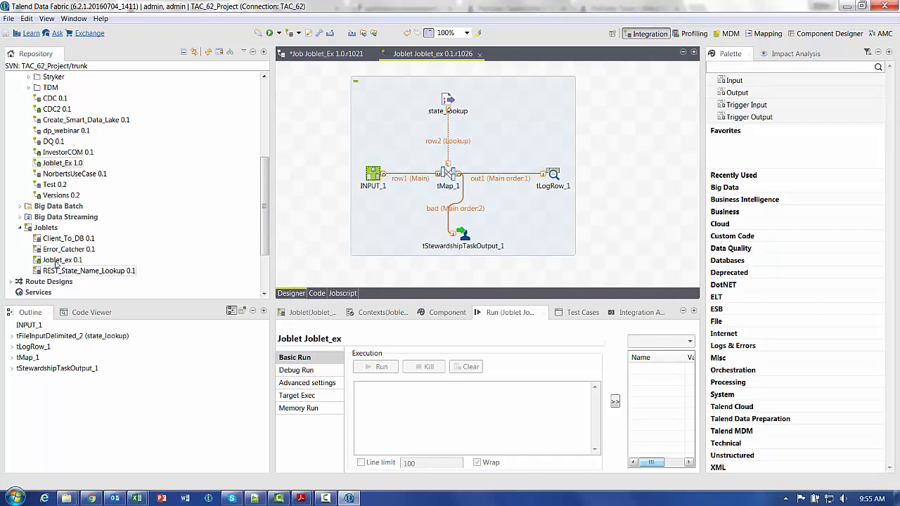
# Return to the Joblet_Ex job and clear its Clients and Joblet_ex_1 components
pyautogui.click(62, 259)
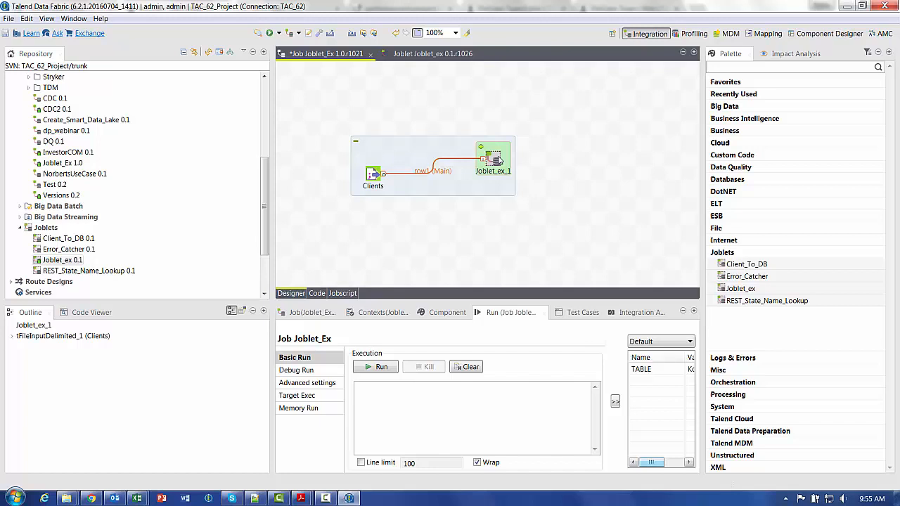
pyautogui.moveTo(732, 166)
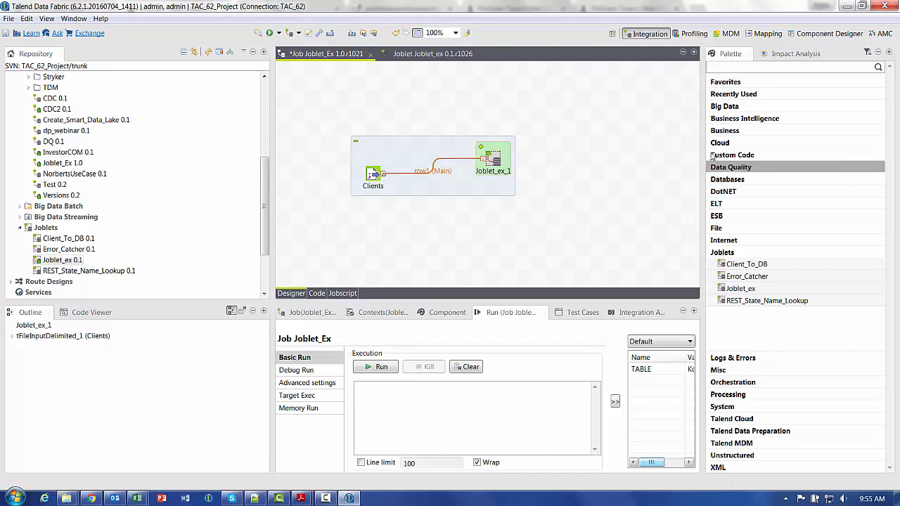
pyautogui.moveTo(746, 332)
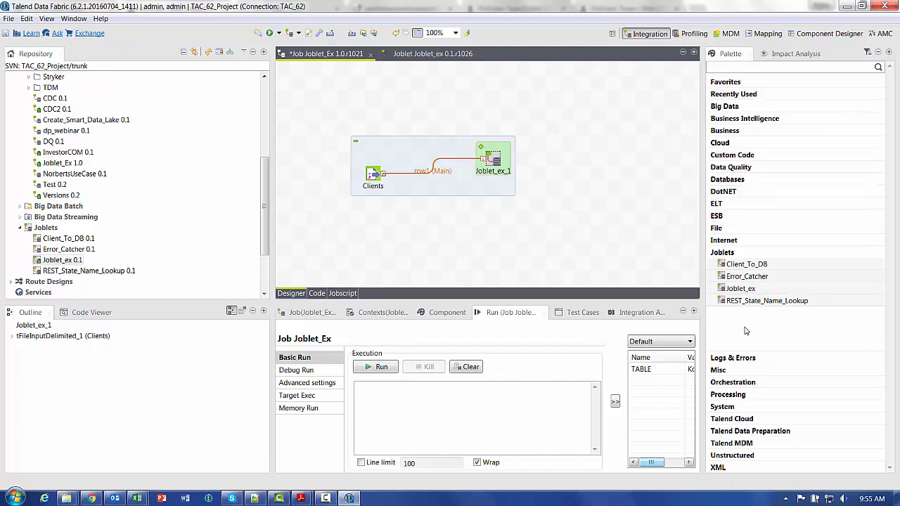
pyautogui.click(740, 289)
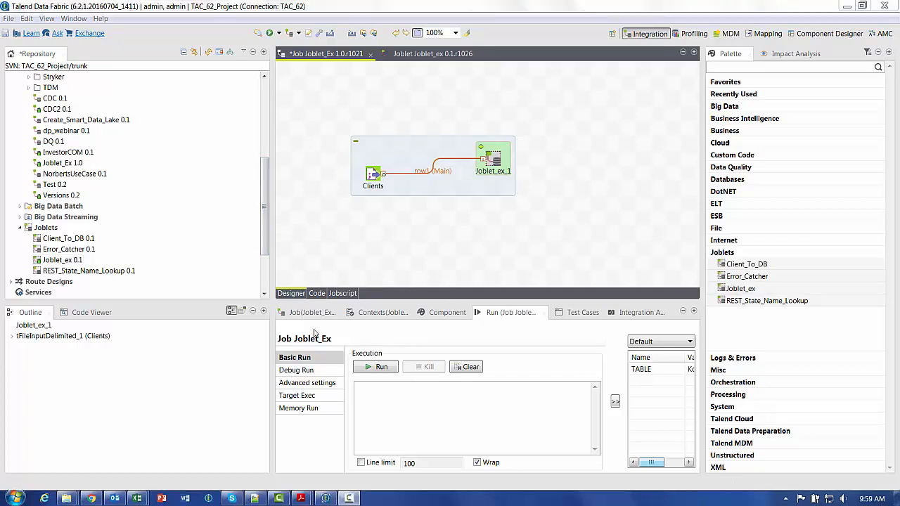
pyautogui.moveTo(341, 160)
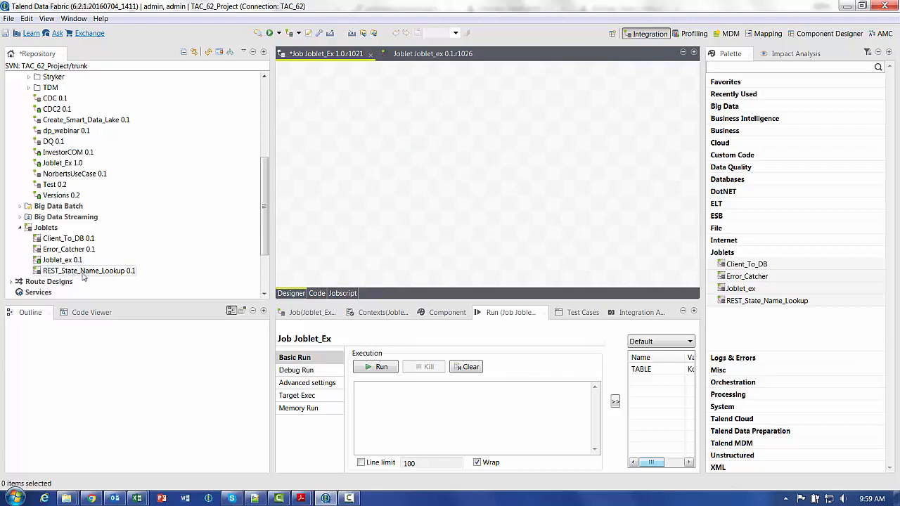
# Place the REST_State_Name_Lookup joblet and a tLogRow component on the canvas
pyautogui.moveTo(87, 270); pyautogui.dragTo(388, 189)
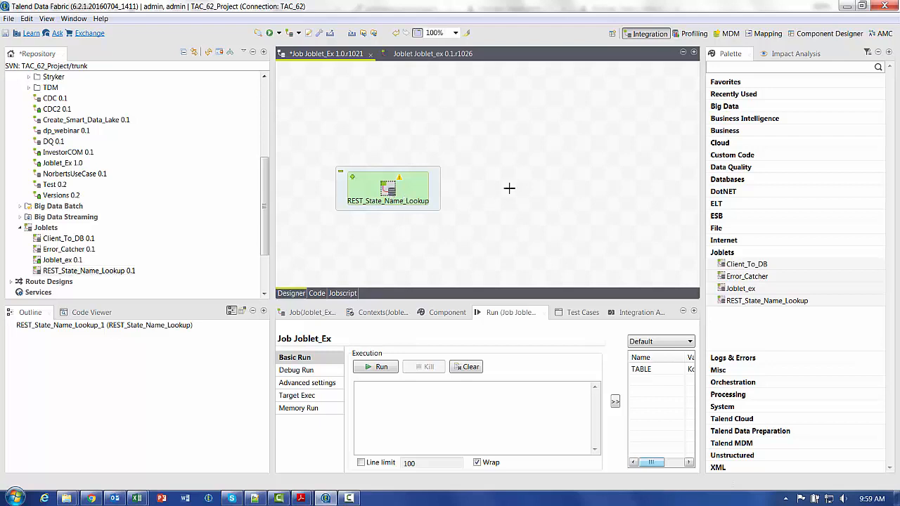
pyautogui.write('tlog')
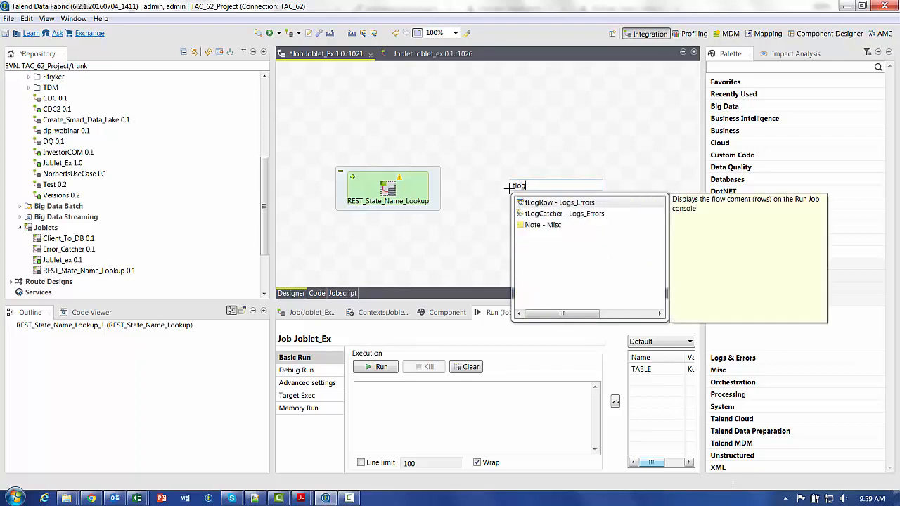
pyautogui.click(556, 202)
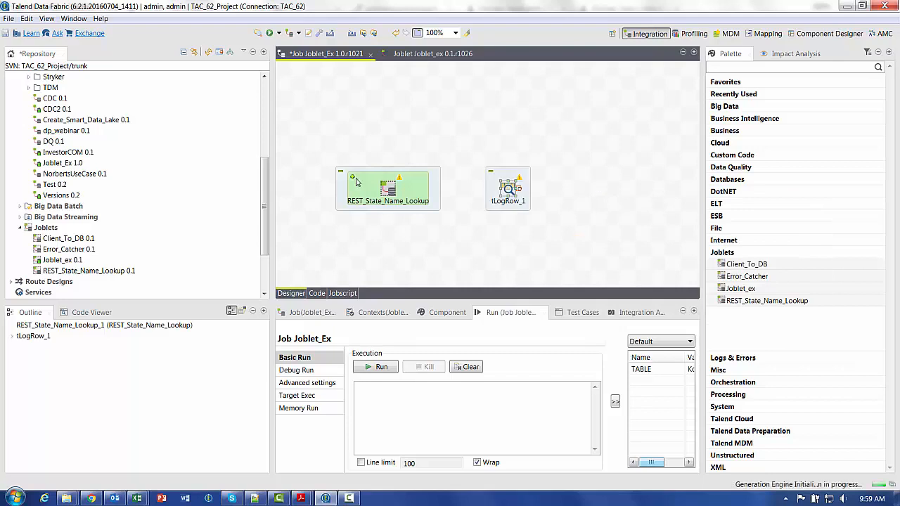
# Connect the joblet's Row output to tLogRow_1
pyautogui.rightClick(391, 190)
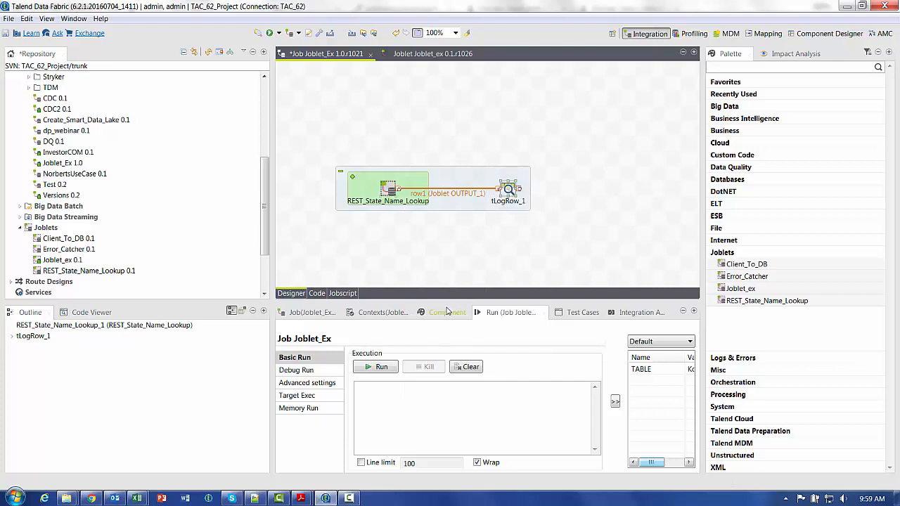
pyautogui.click(447, 312)
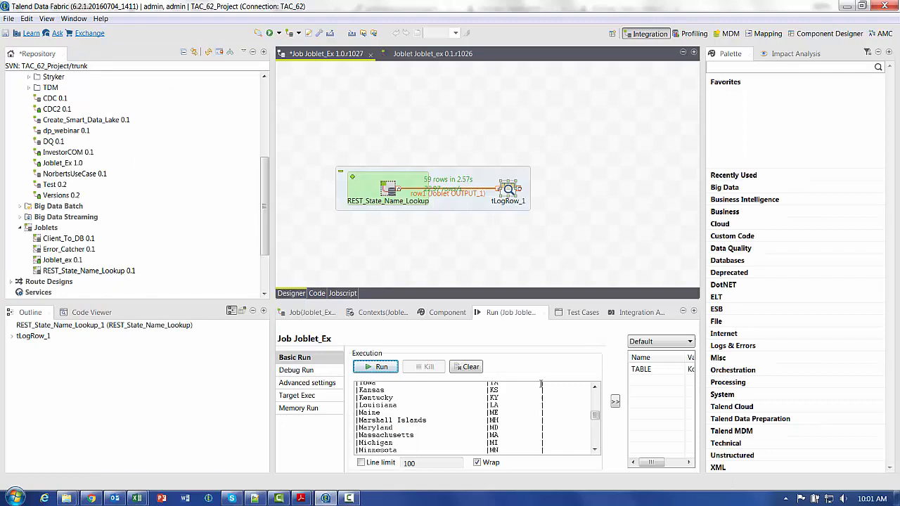
pyautogui.moveTo(537, 382)
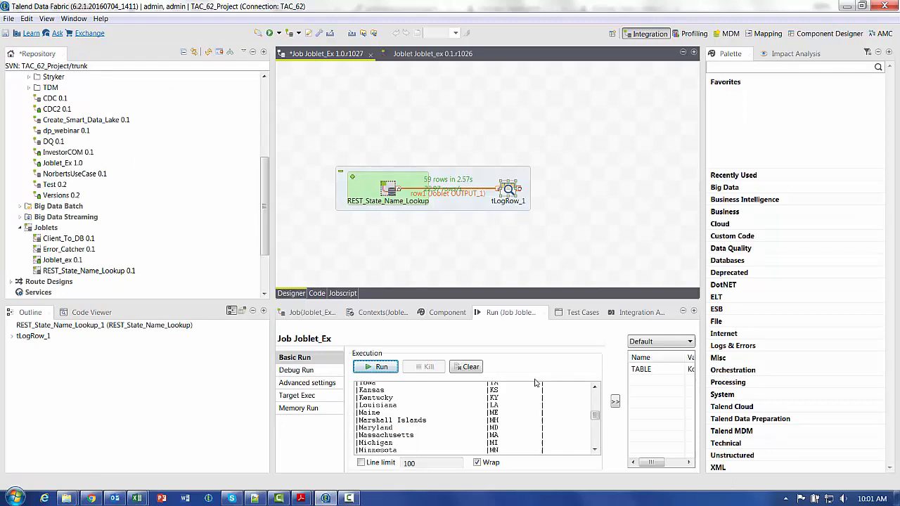